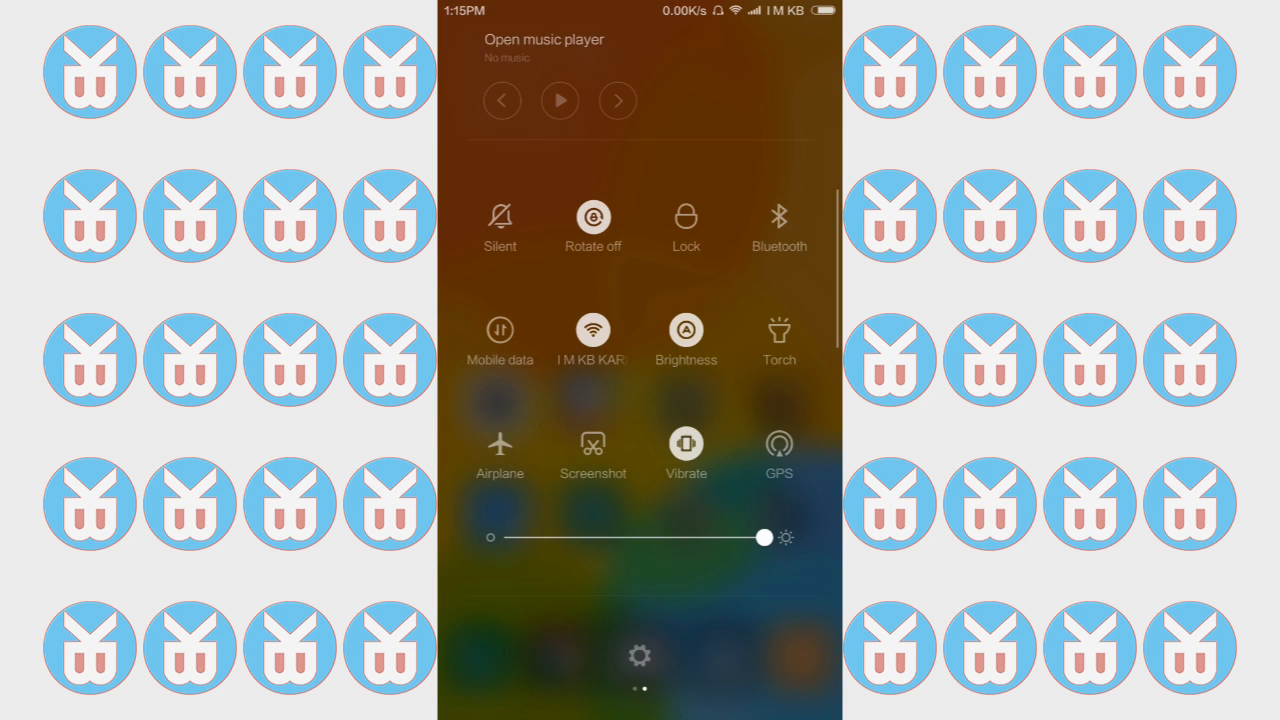
Open the Settings app from the notification shade's gear
left_click(640, 656)
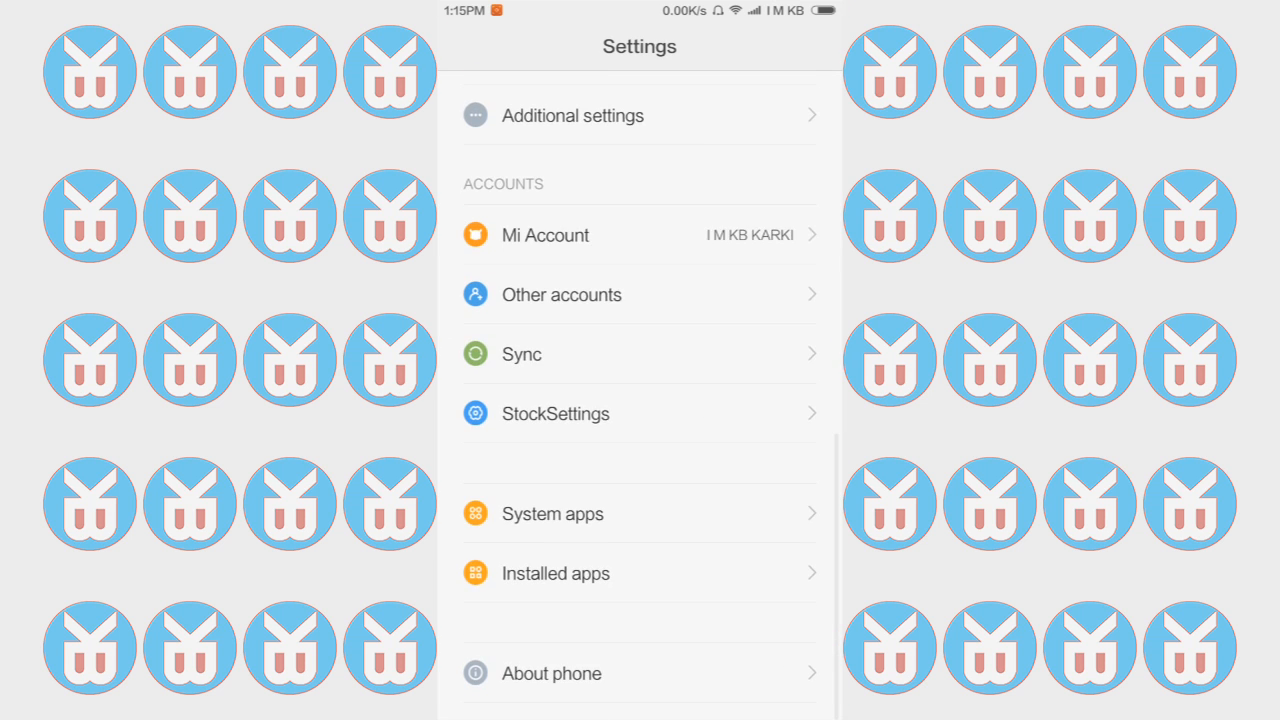
Show About phone details listing MIUI version, model SM-N910C, CPU, RAM and build number
left_click(552, 672)
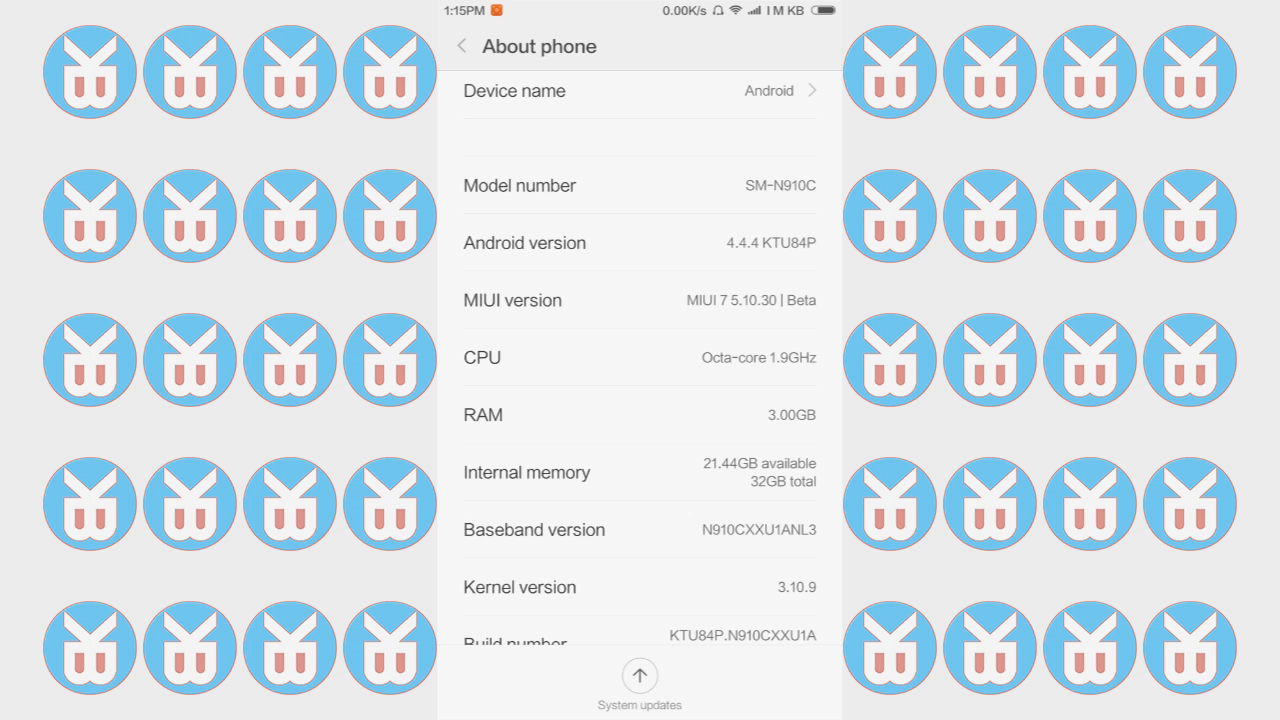
scroll("down", 3)
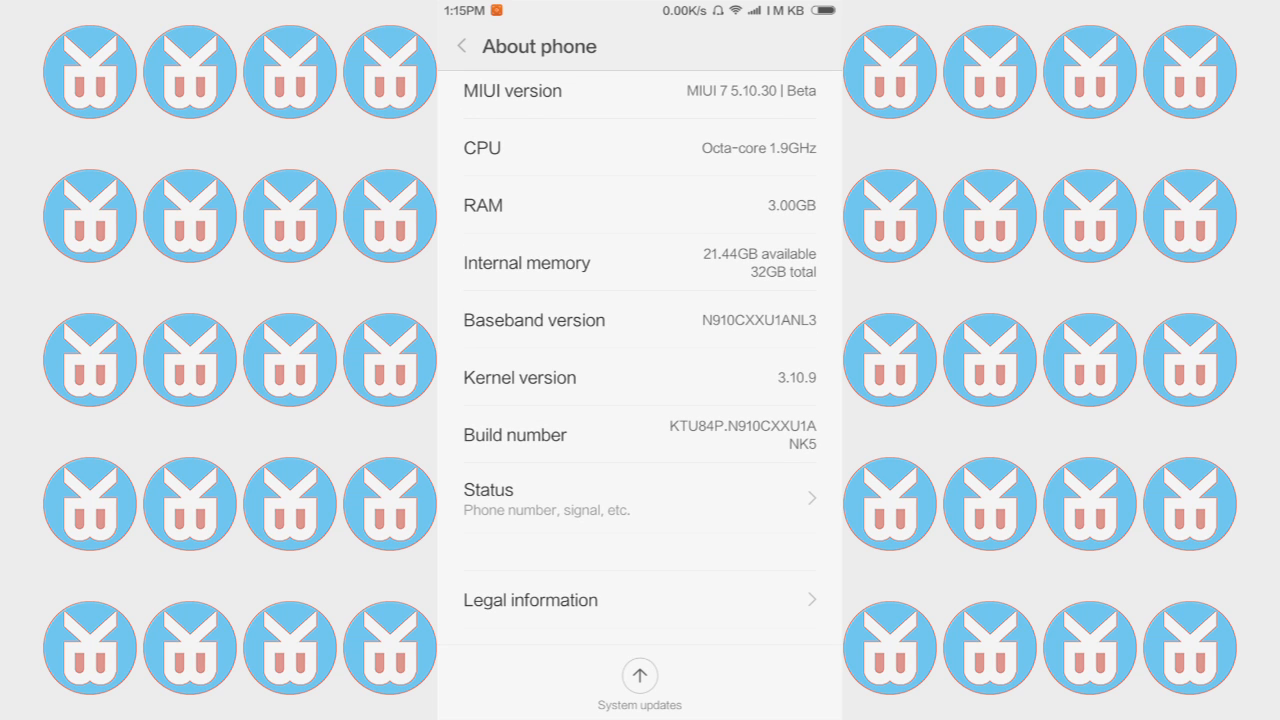
Return to the home screen and show its second page with Gmail, Maps, WPS Office and SHAREit
left_click(460, 44)
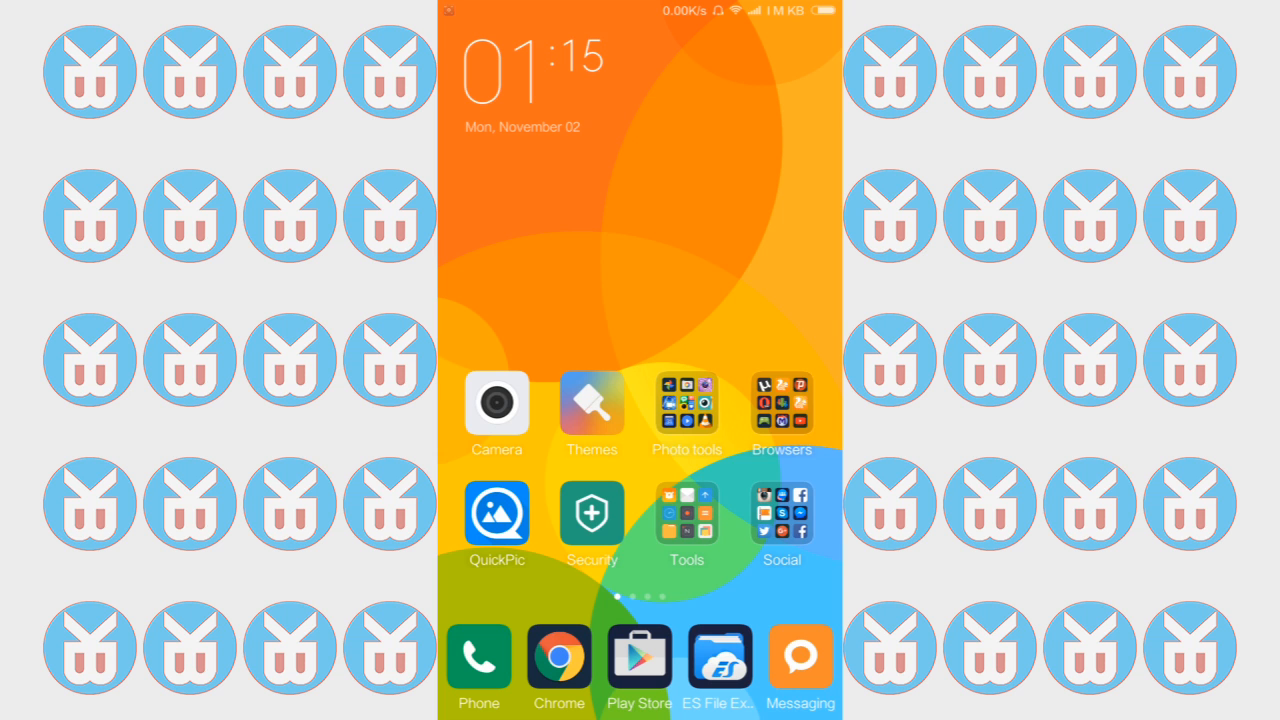
scroll("left", 3)
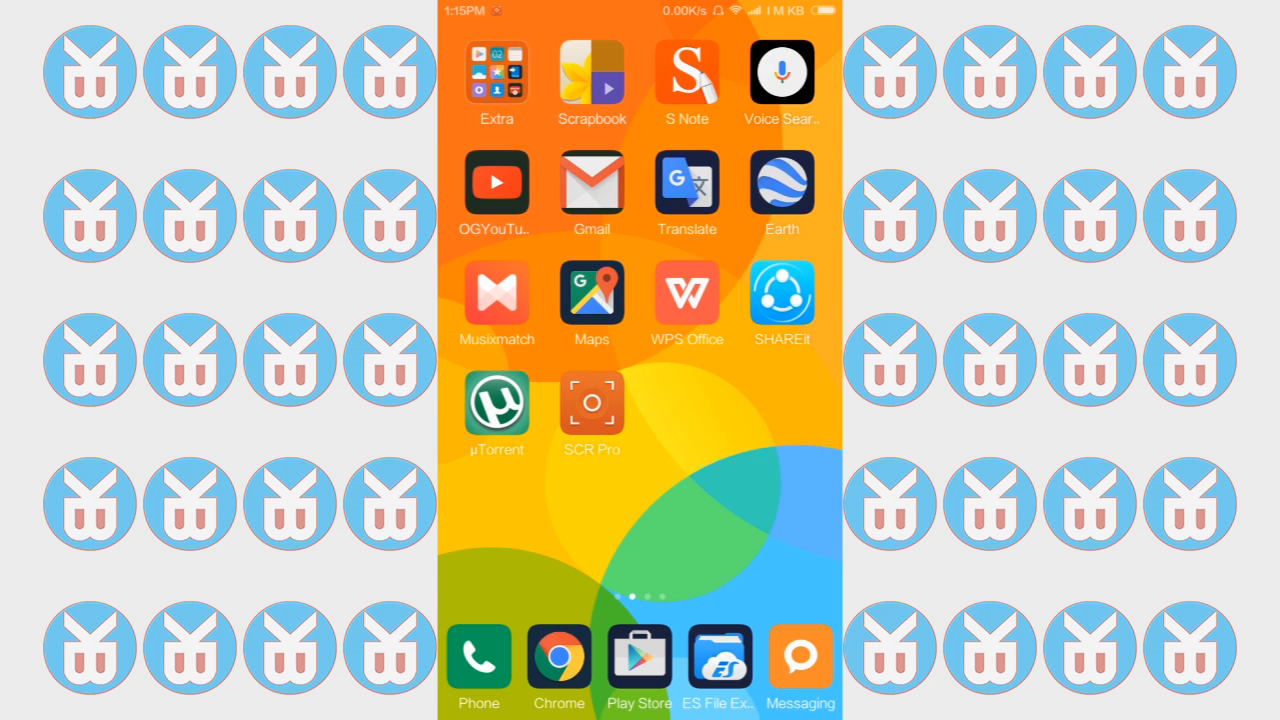